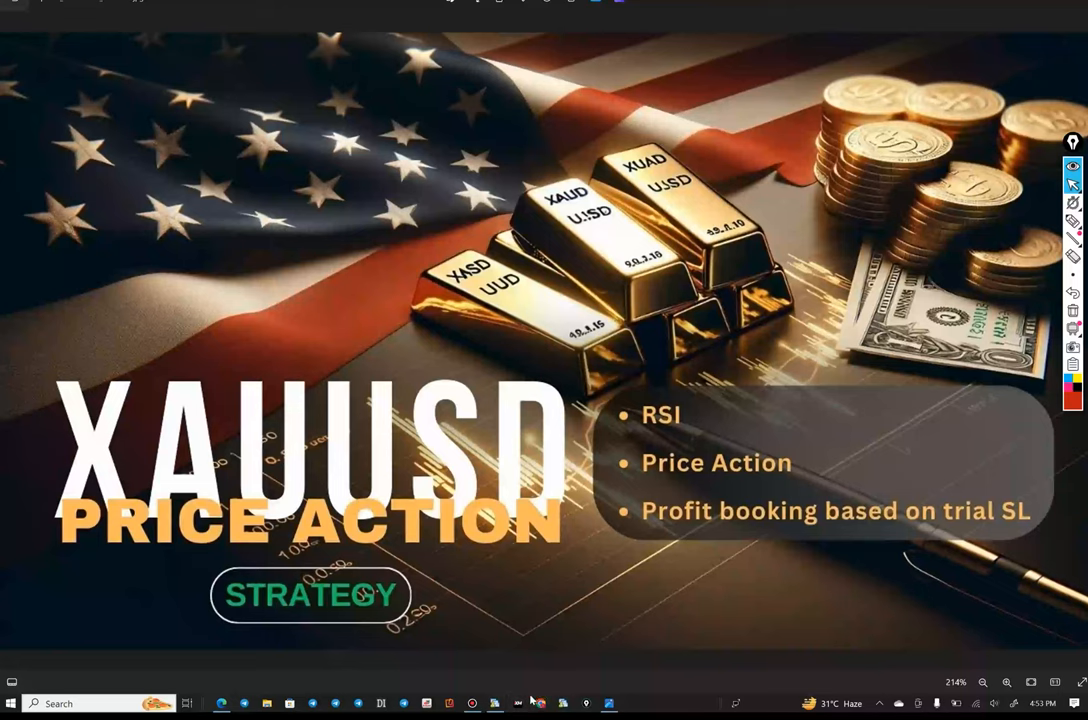
# - Switch to MetaTrader 4 to view the XAUUSD H1 chart and its five closed trades
pyautogui.click(494, 703)
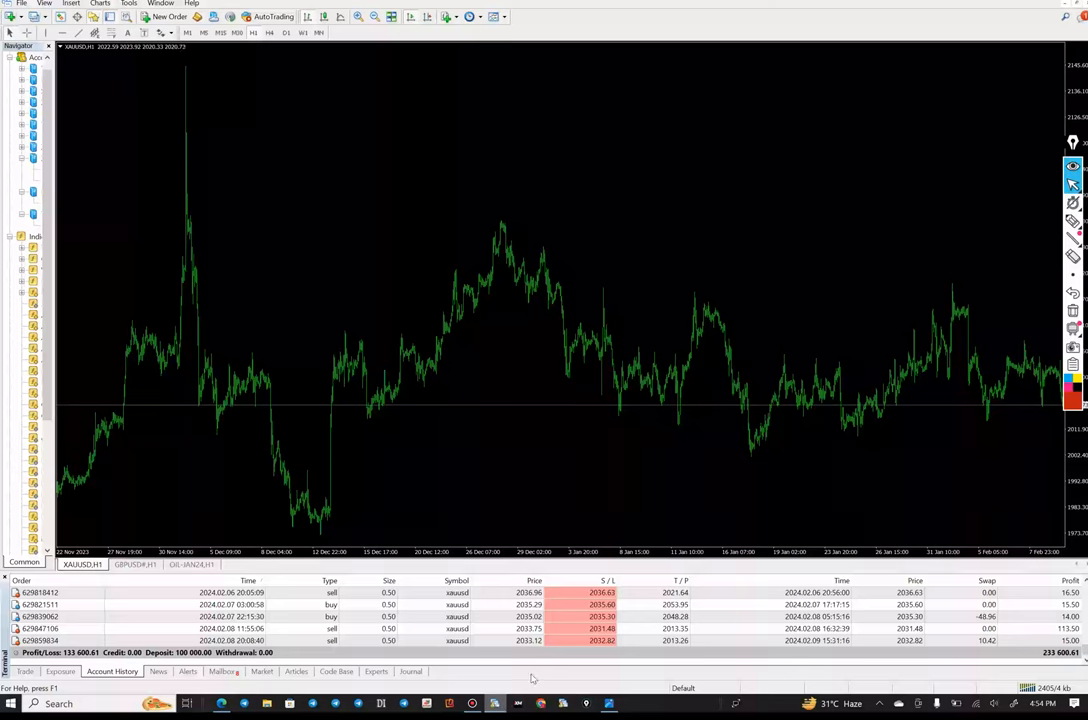
# - Switch to the TradingView tab showing the XAUUSD 1h chart with VWAP and EMA 200
pyautogui.click(221, 703)
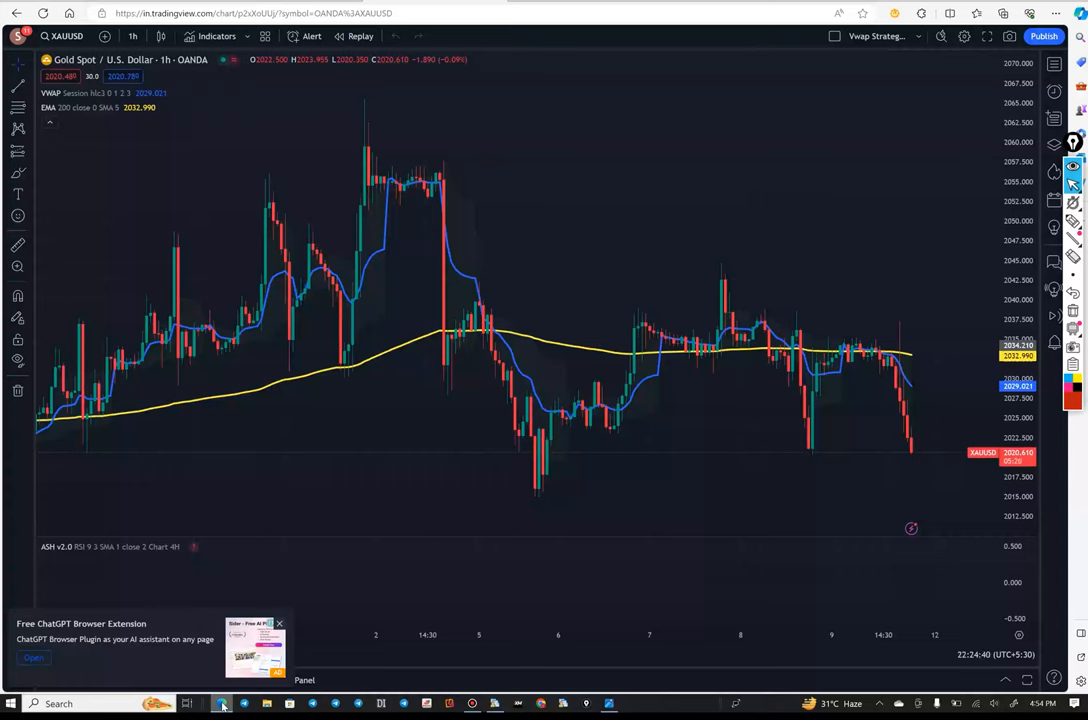
pyautogui.moveTo(309, 567)
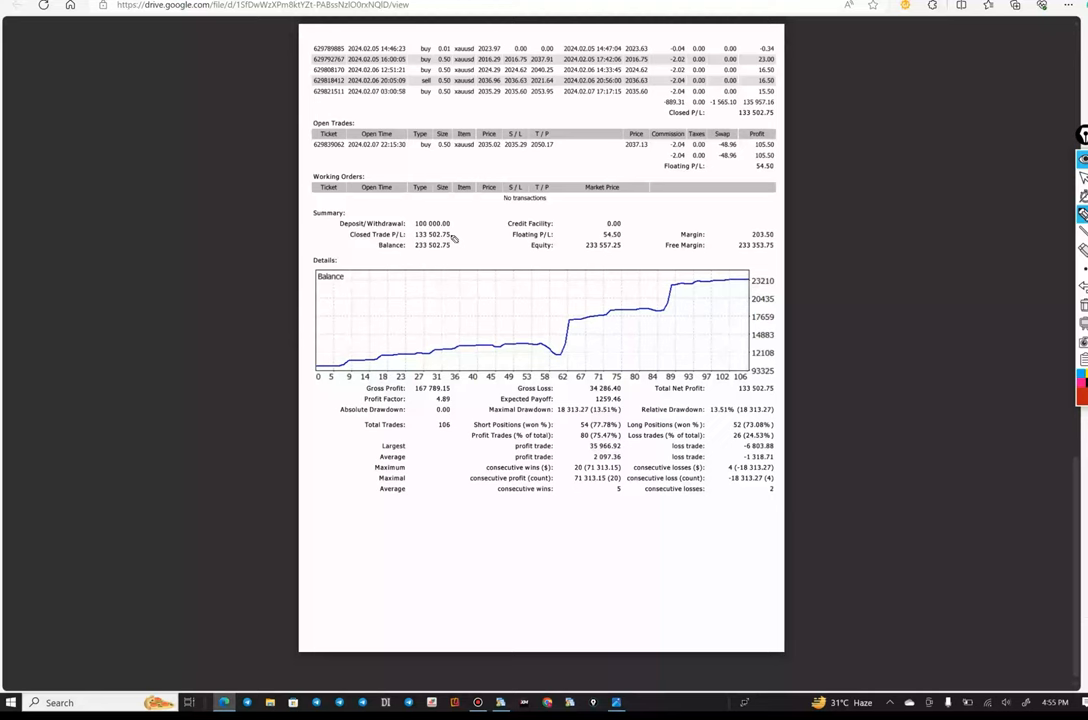
pyautogui.moveTo(445, 421)
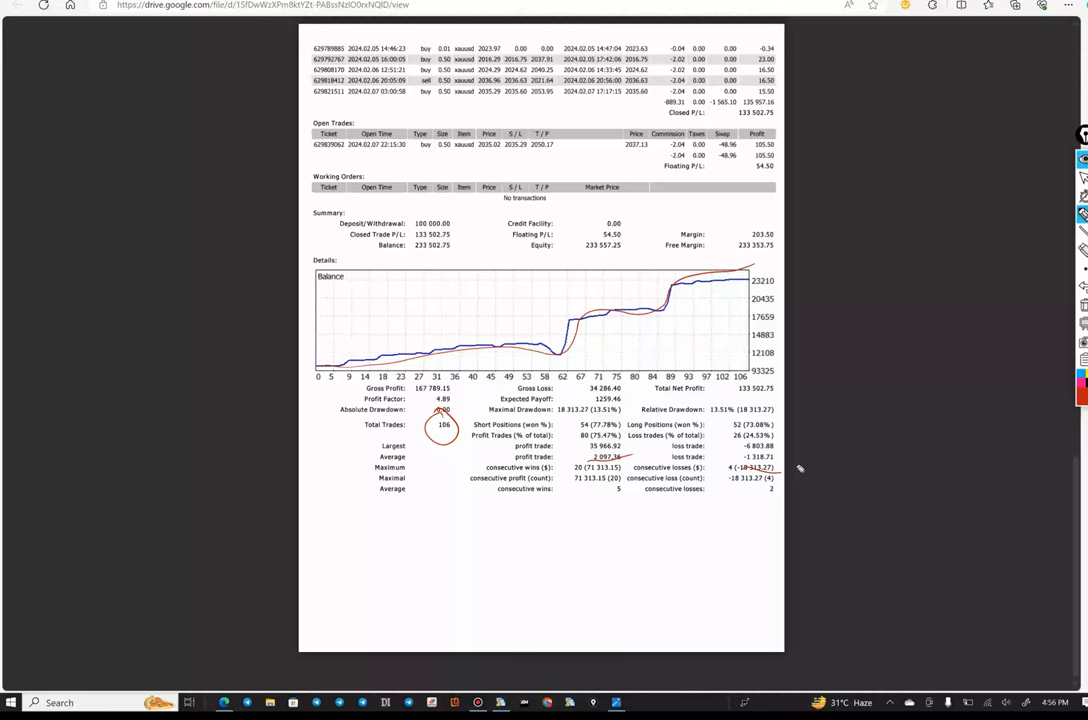
pyautogui.moveTo(342, 548)
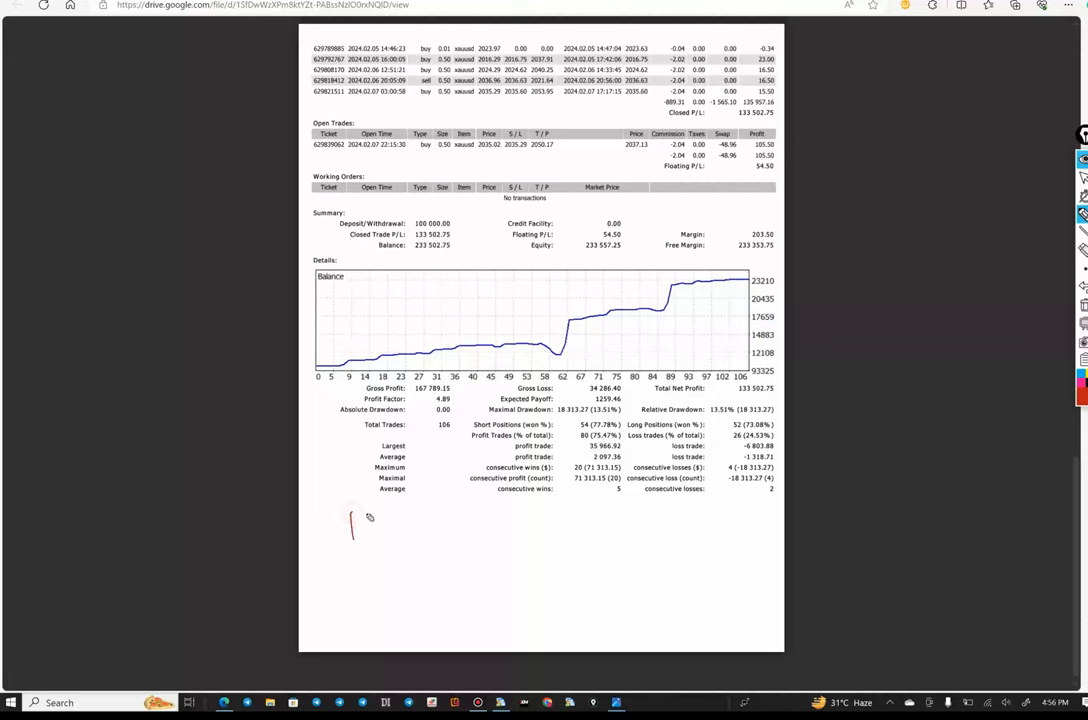
# - Hand-write "1:1.59" in red beneath the trade statistics table
pyautogui.moveTo(355, 520); pyautogui.dragTo(425, 525)
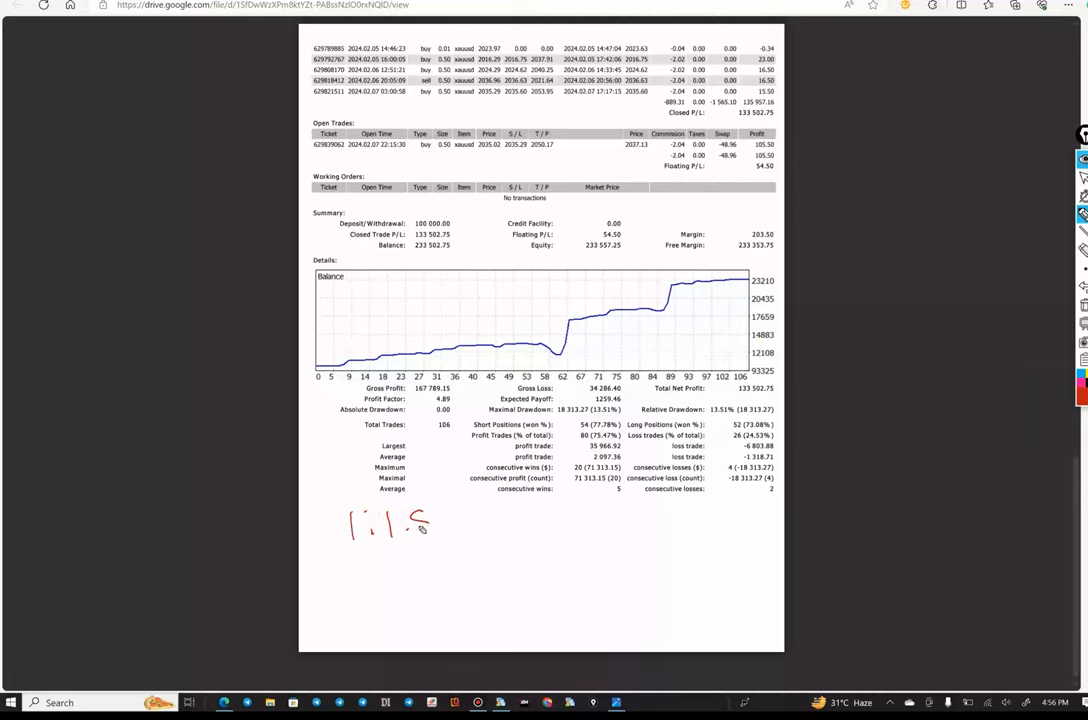
pyautogui.moveTo(438, 510); pyautogui.dragTo(448, 535)
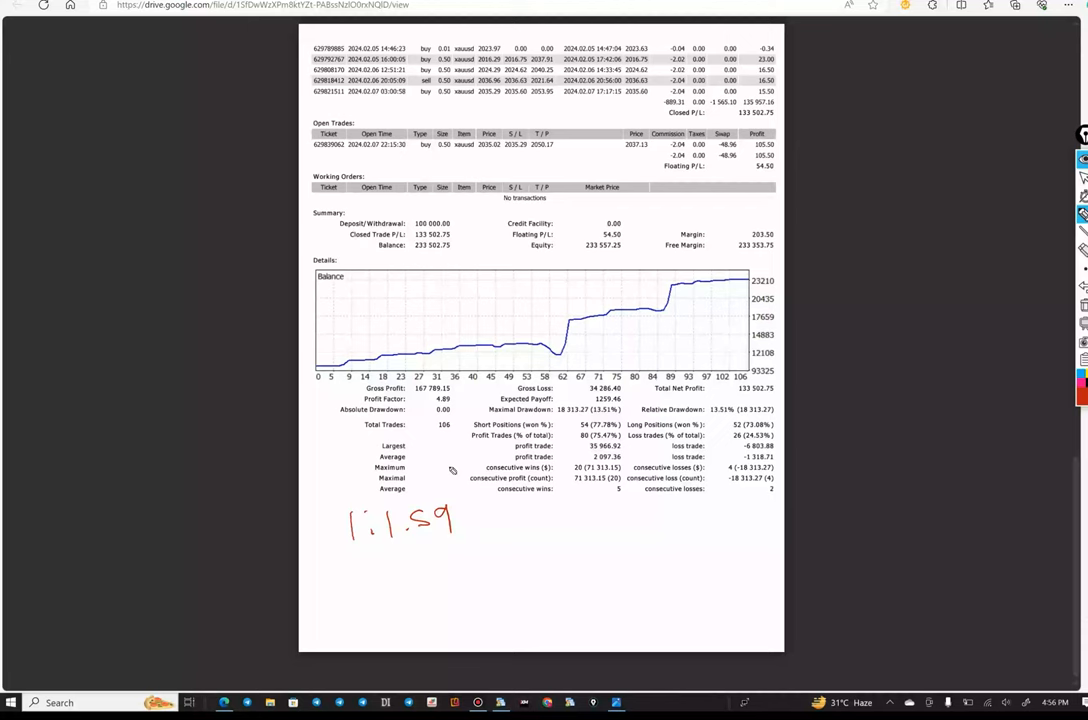
pyautogui.moveTo(383, 587)
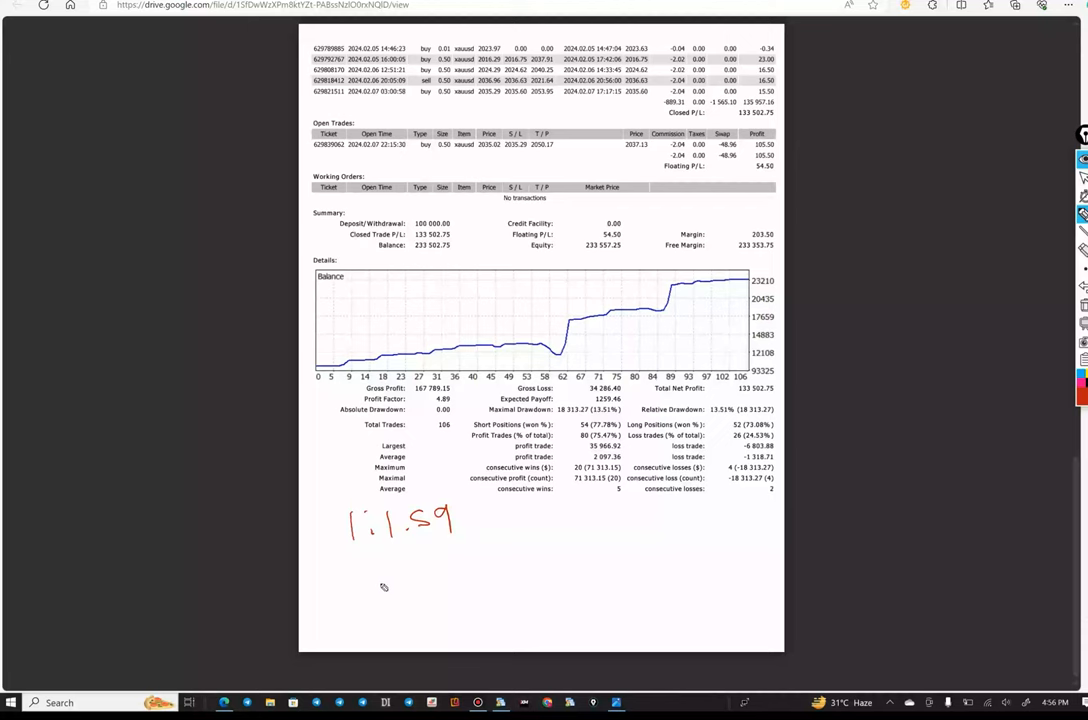